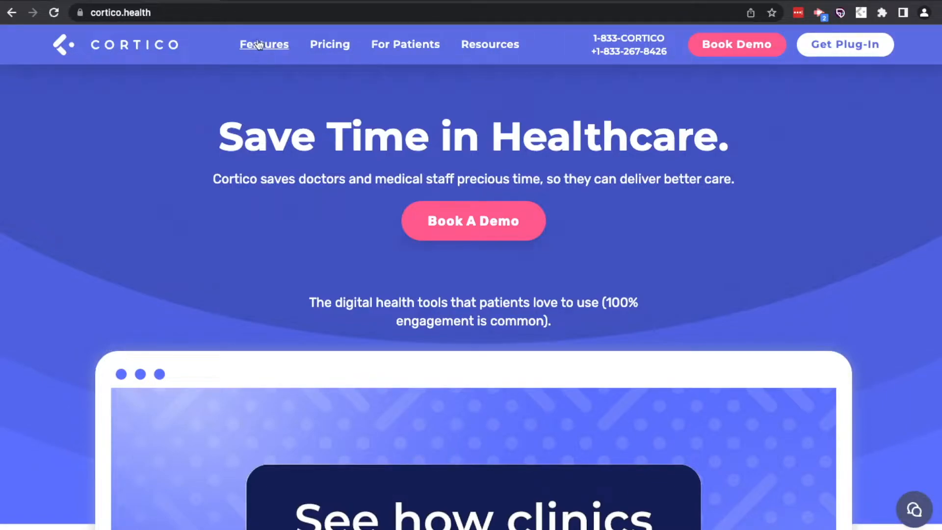
From the Cortico Features page, open the Oscar Enhancement Suite by Cortico article.
{"action": "left_click", "coordinate": [264, 43]}
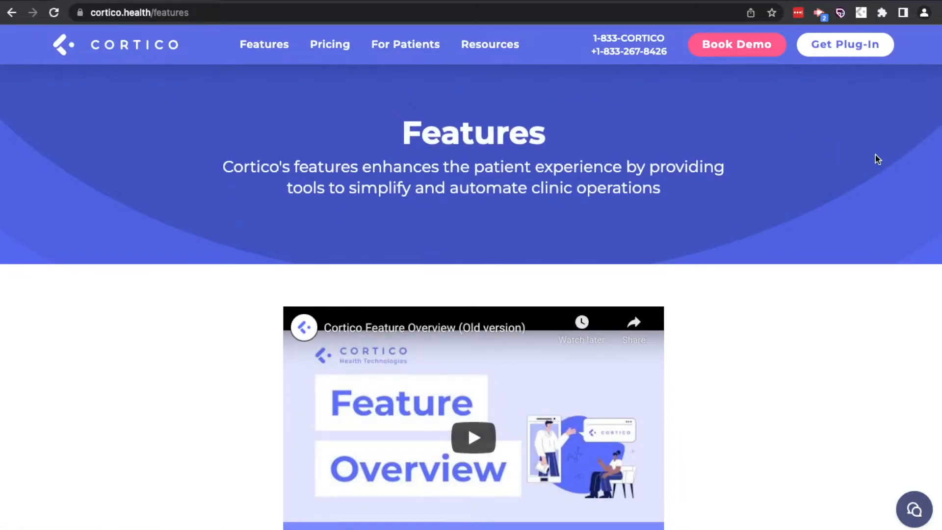
{"action": "scroll", "scroll_direction": "down", "scroll_amount": 3}
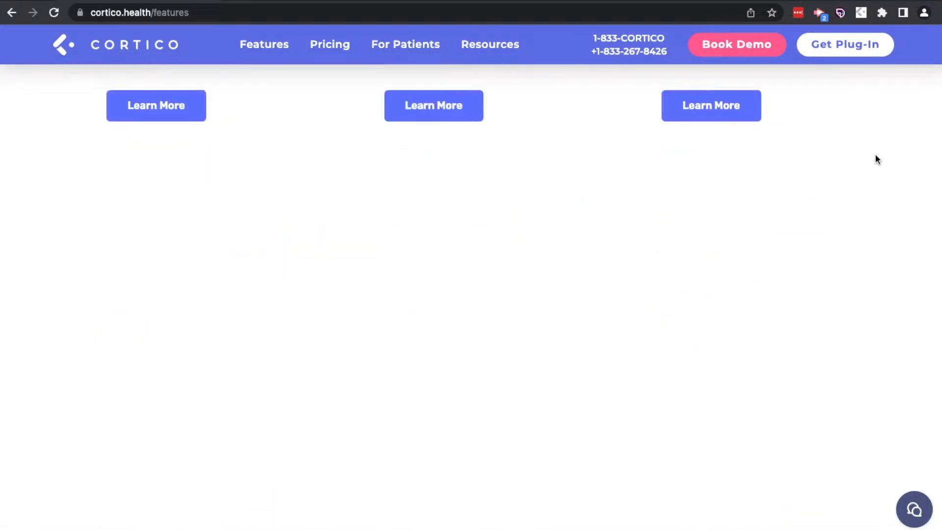
{"action": "scroll", "scroll_direction": "down", "scroll_amount": 3}
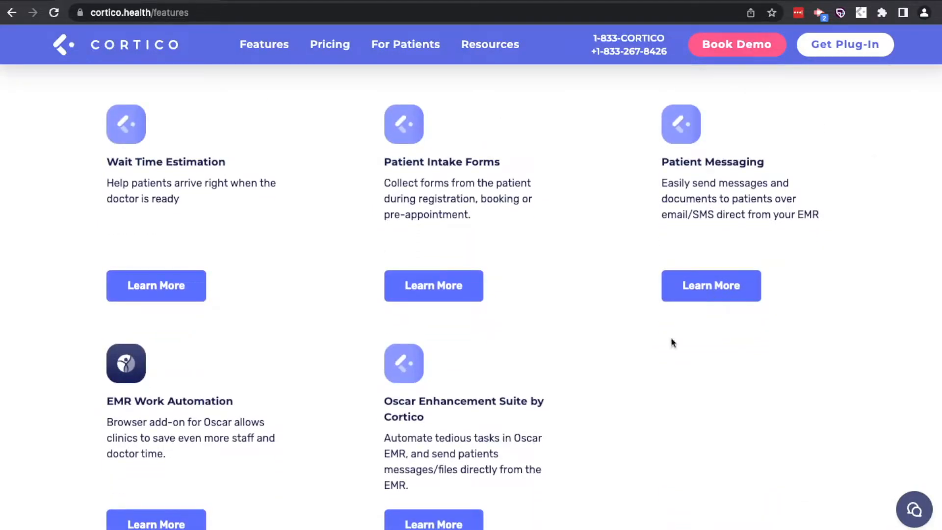
{"action": "left_click", "coordinate": [433, 520]}
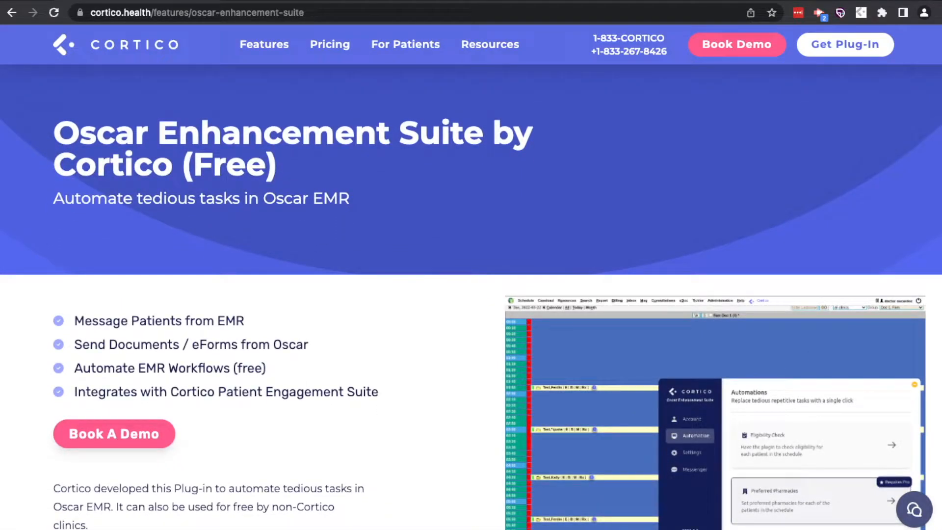
{"action": "scroll", "scroll_direction": "down", "scroll_amount": 3}
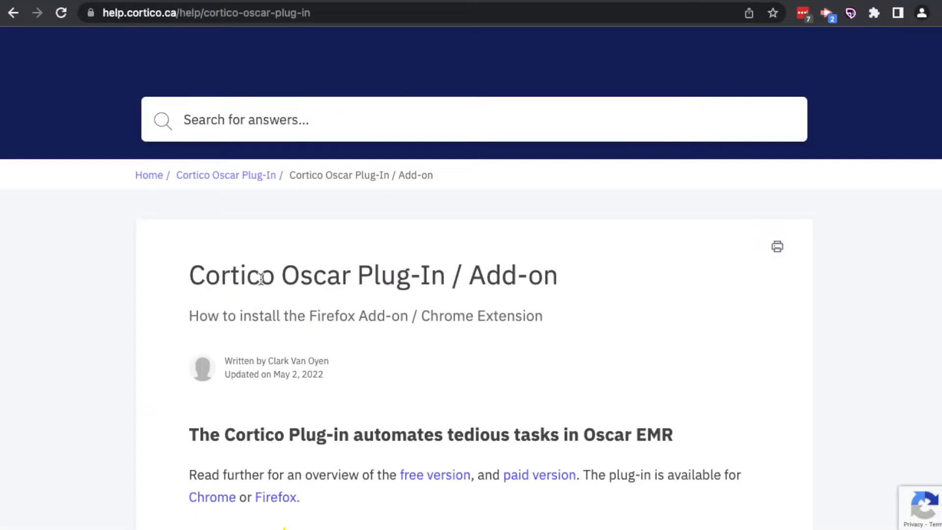
Open the Chrome Web Store listing from the Cortico Oscar Plug-In article.
{"action": "scroll", "scroll_direction": "down", "scroll_amount": 3}
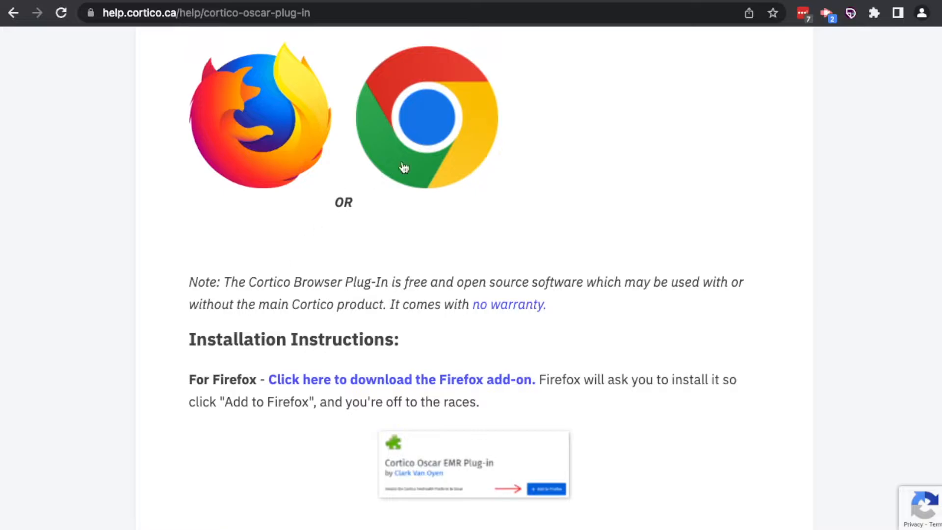
{"action": "mouse_move", "coordinate": [444, 146]}
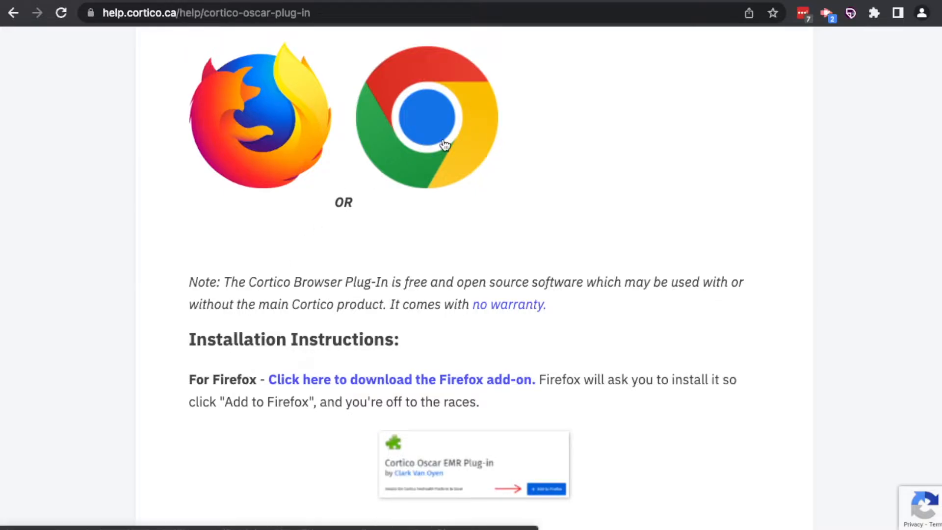
{"action": "left_click", "coordinate": [427, 118]}
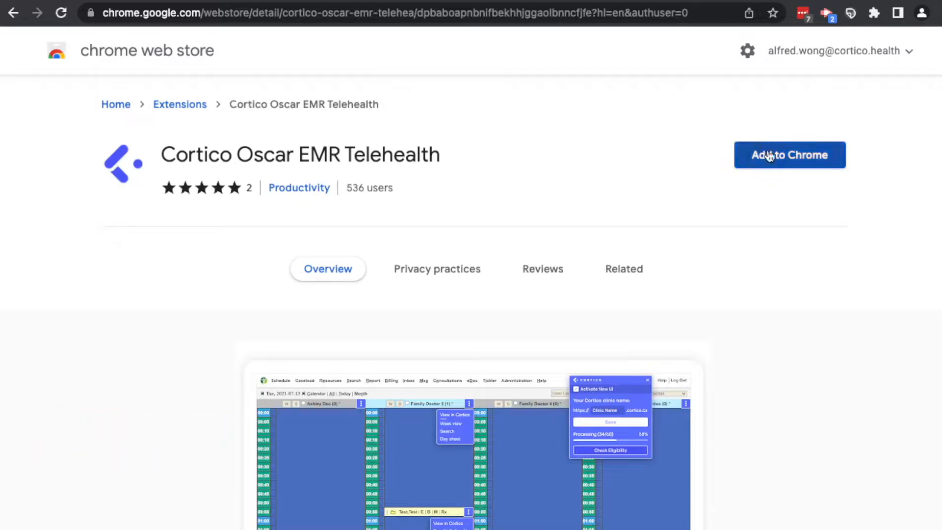
Add the Cortico Oscar EMR Telehealth extension to Chrome and check the Extensions menu.
{"action": "left_click", "coordinate": [789, 155]}
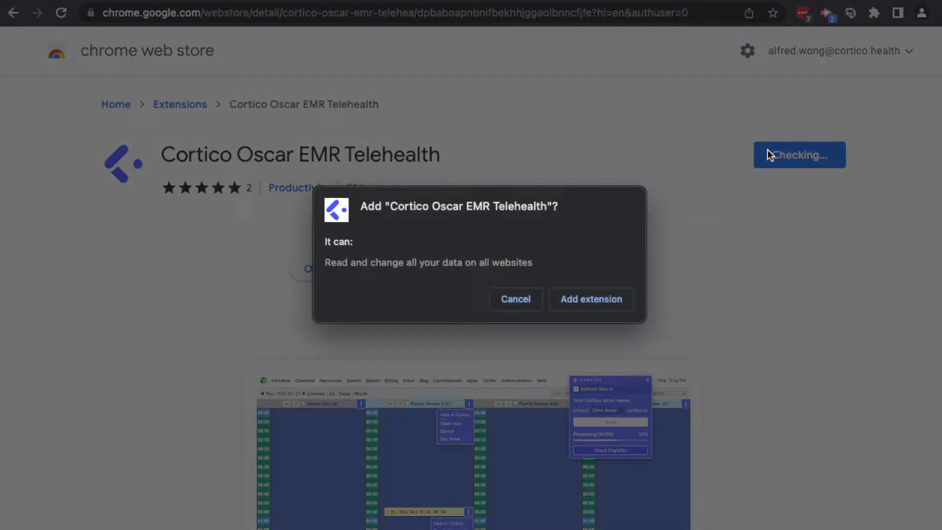
{"action": "left_click", "coordinate": [591, 299]}
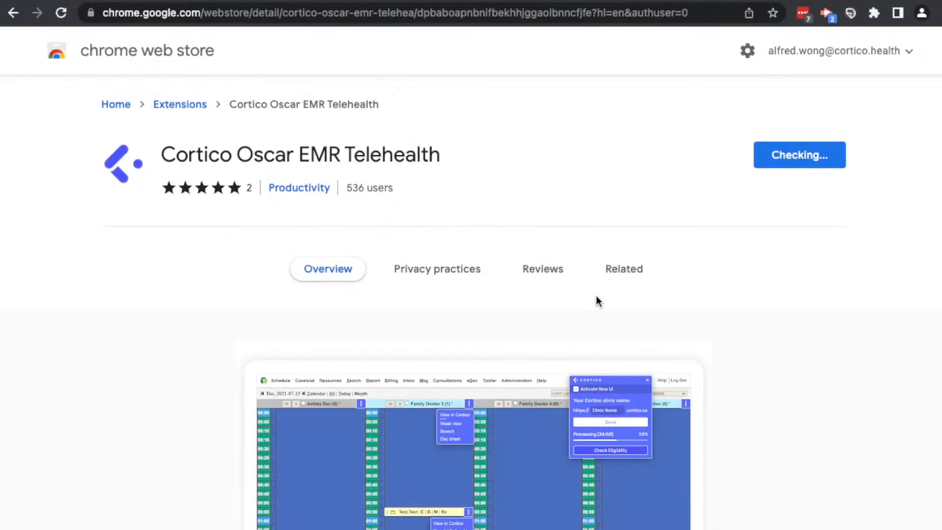
{"action": "left_click", "coordinate": [800, 154]}
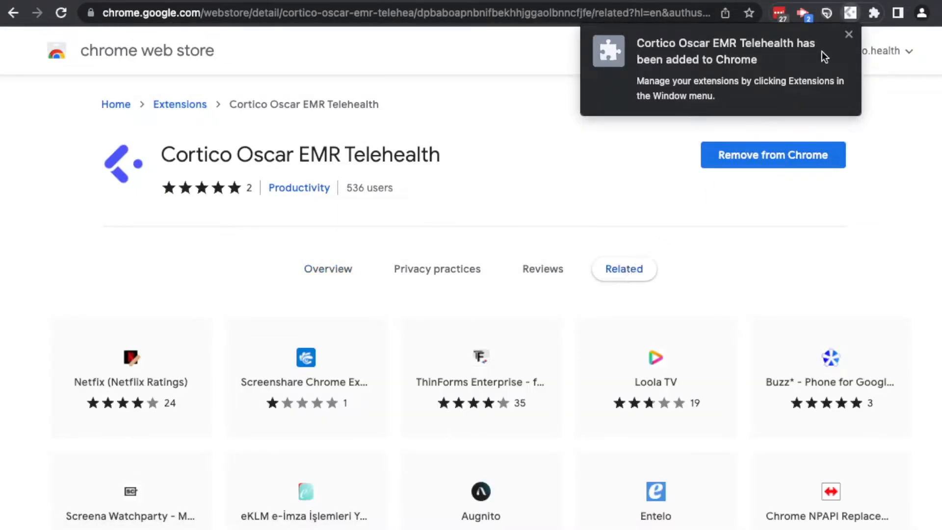
{"action": "left_click", "coordinate": [849, 35]}
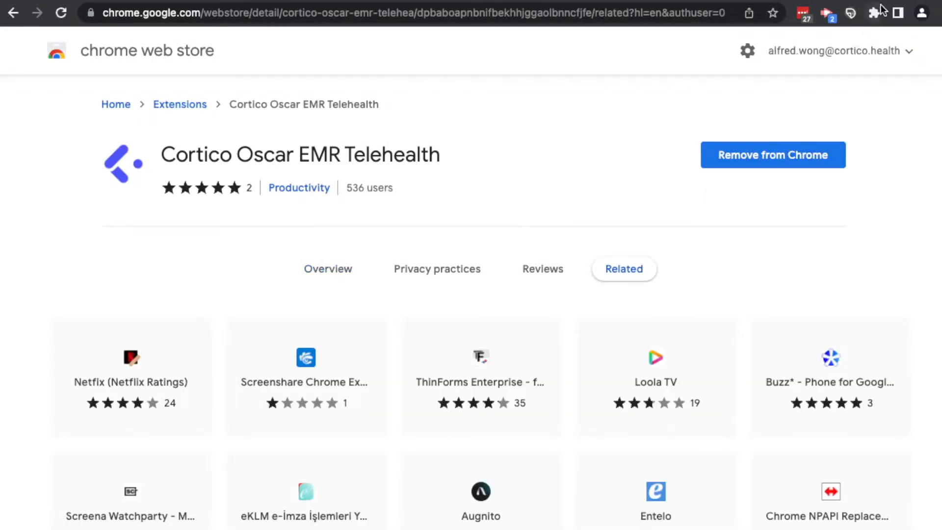
{"action": "left_click", "coordinate": [875, 12]}
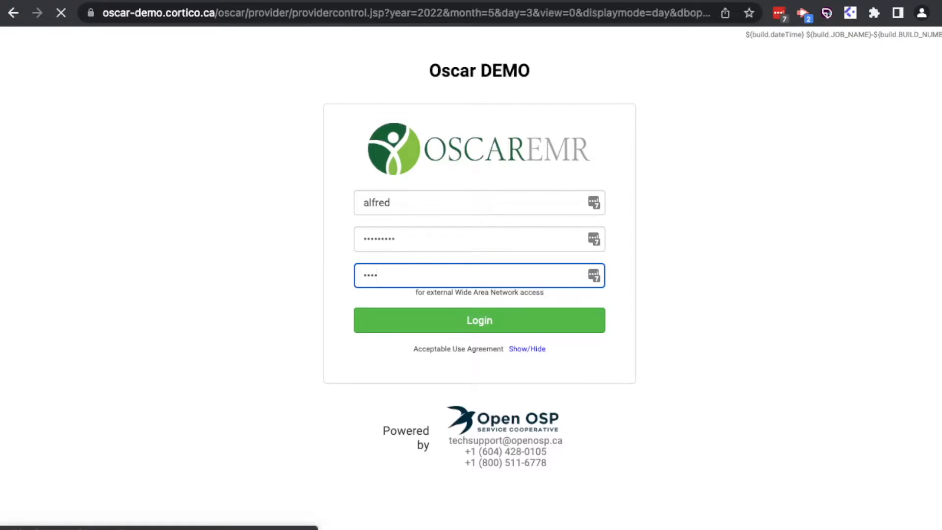
Log in to the Oscar DEMO with the pre-filled credentials to reach the provider schedule.
{"action": "left_click", "coordinate": [479, 320]}
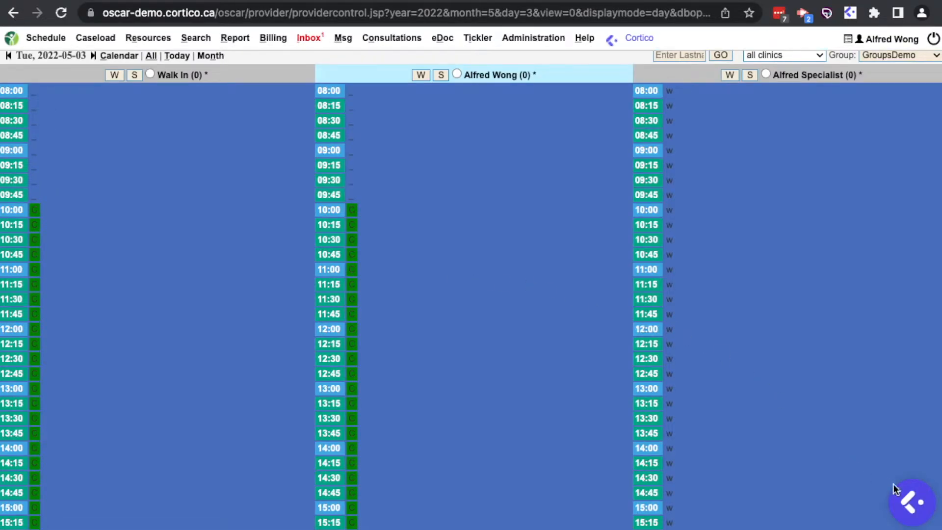
{"action": "left_click", "coordinate": [912, 502]}
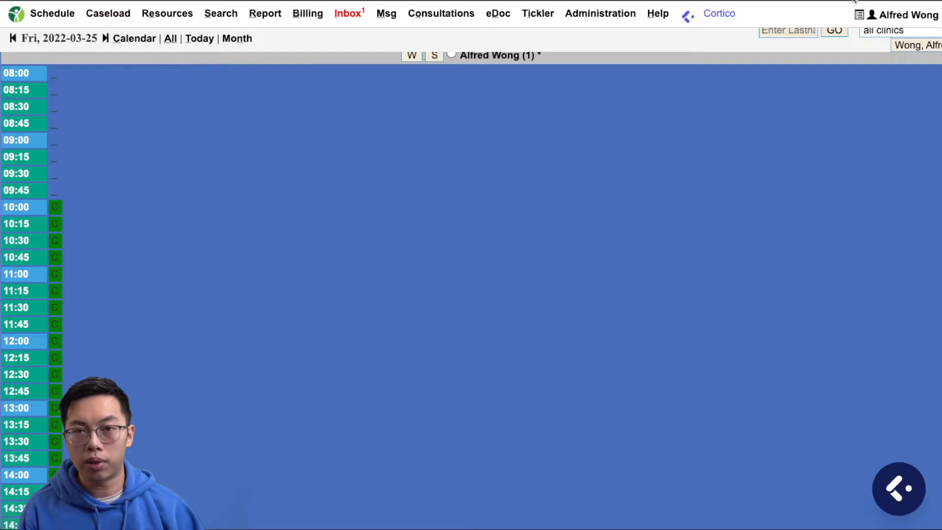
Open the Cortico suite panel and show Automations: Eligibility Check and Preferred Pharmacies.
{"action": "left_click", "coordinate": [718, 13]}
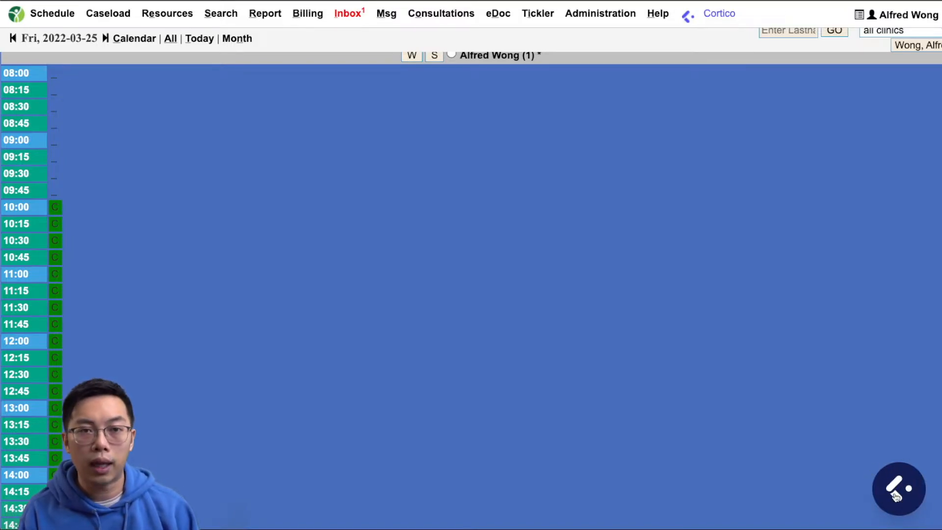
{"action": "left_click", "coordinate": [898, 489]}
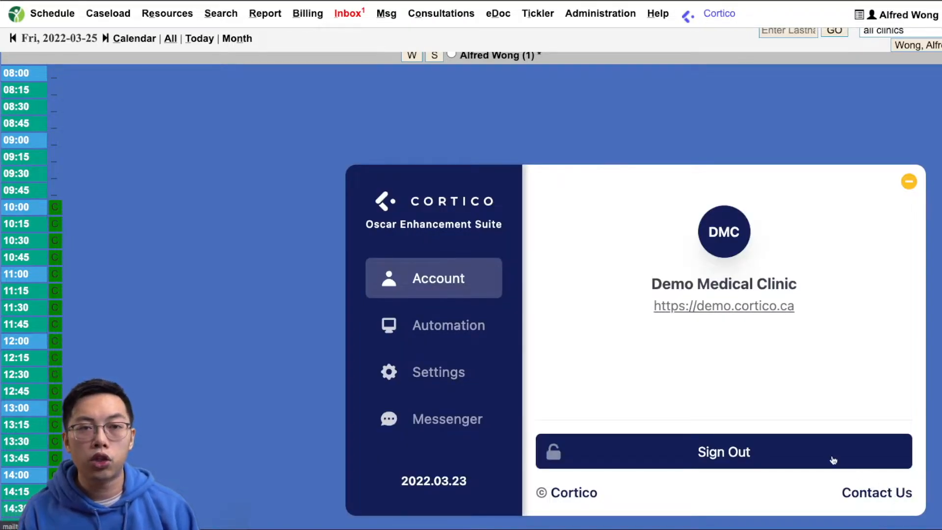
{"action": "mouse_move", "coordinate": [447, 419]}
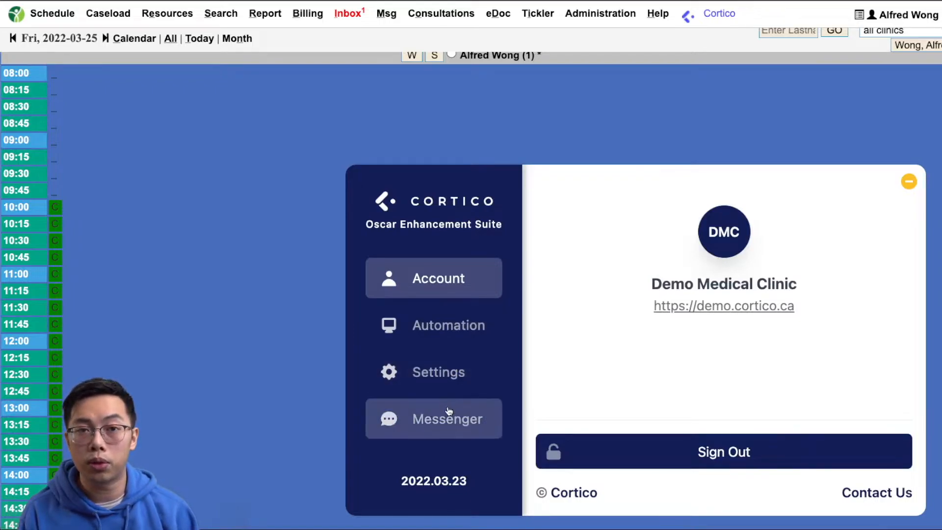
{"action": "left_click", "coordinate": [908, 181]}
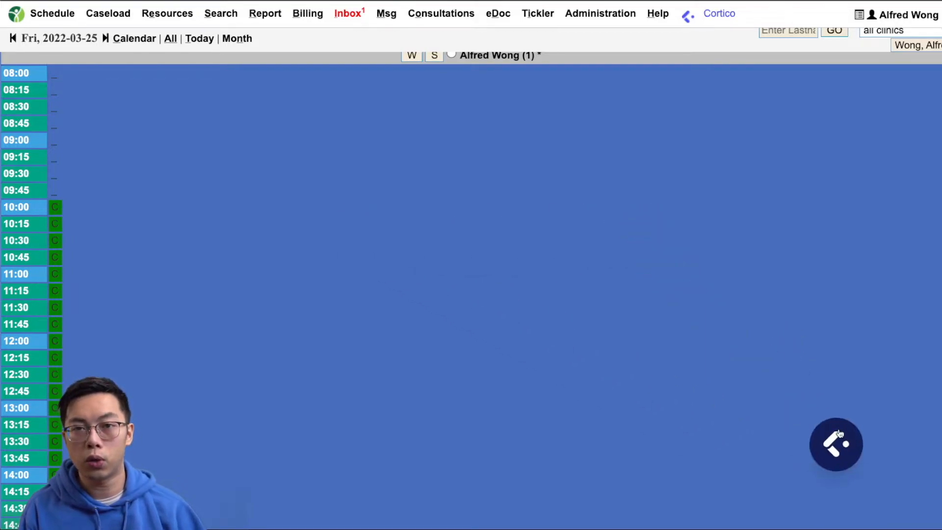
{"action": "left_click", "coordinate": [836, 444]}
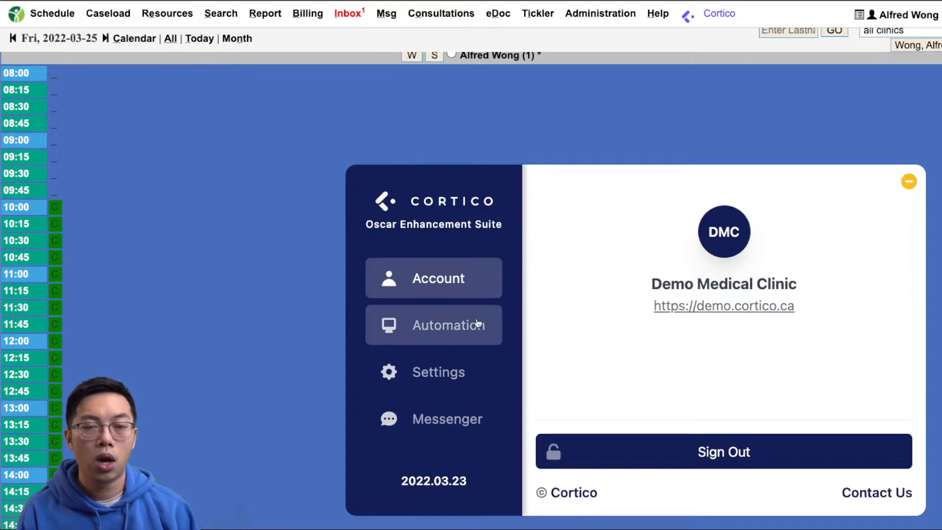
{"action": "mouse_move", "coordinate": [465, 367]}
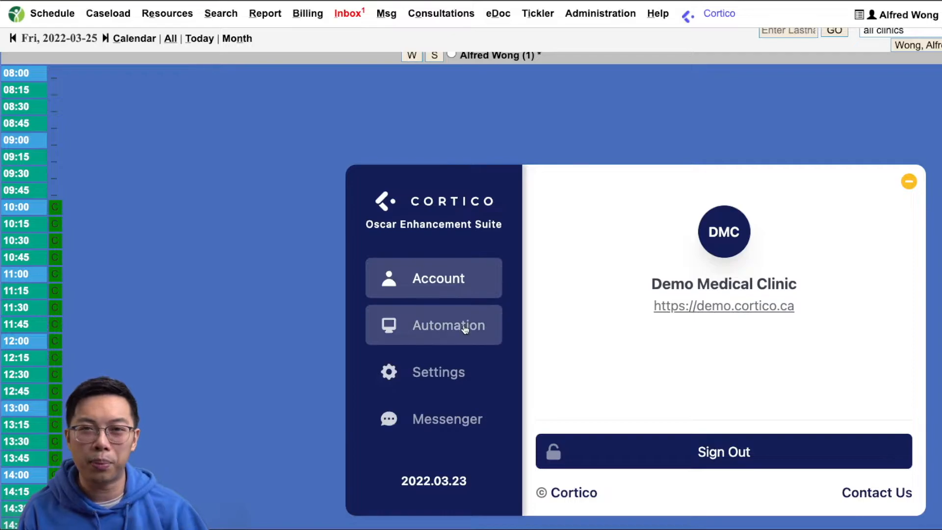
{"action": "left_click", "coordinate": [433, 324]}
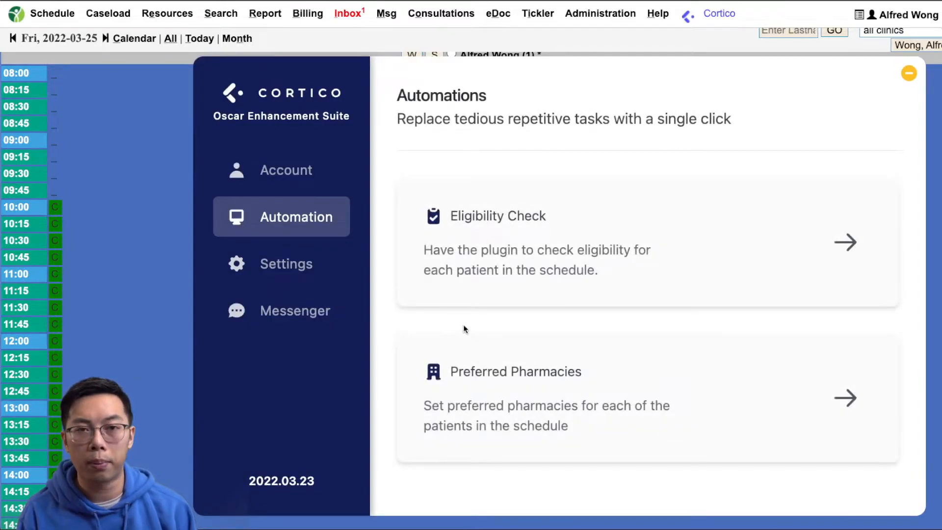
{"action": "mouse_move", "coordinate": [505, 263]}
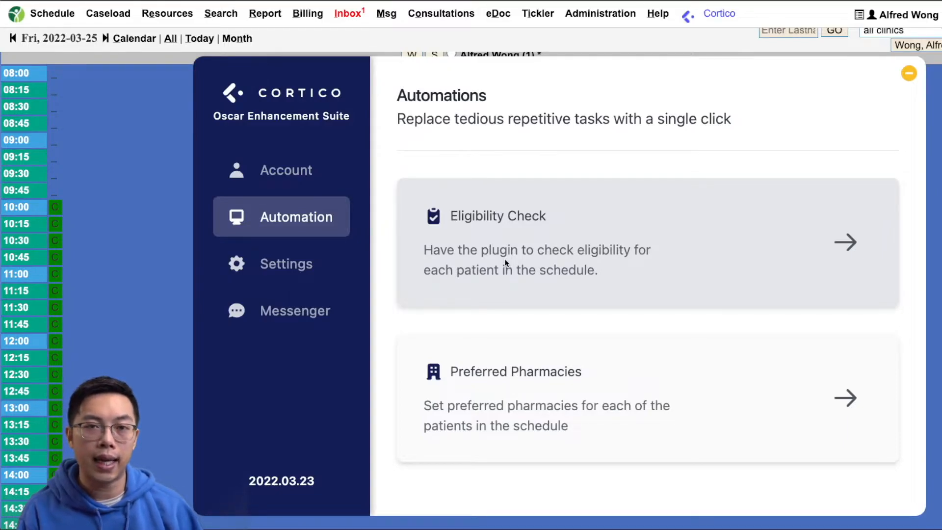
{"action": "mouse_move", "coordinate": [537, 352]}
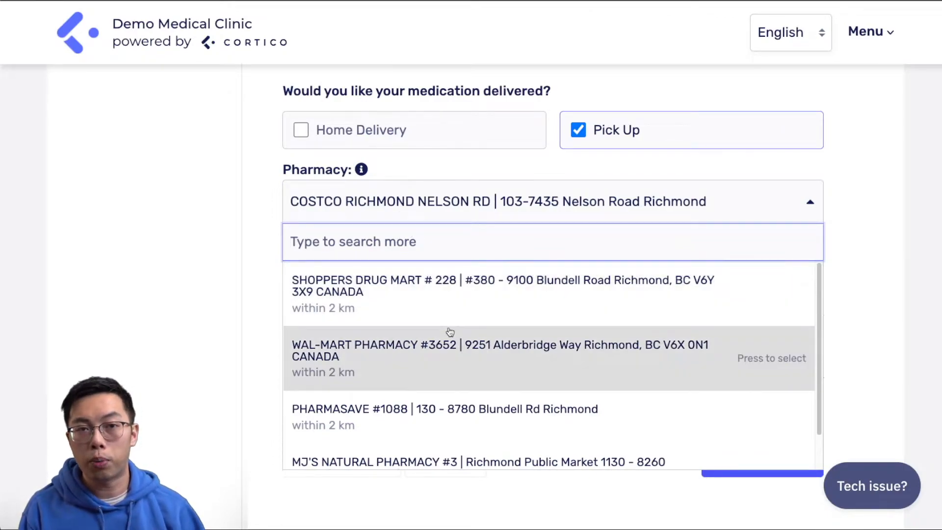
{"action": "mouse_move", "coordinate": [455, 420]}
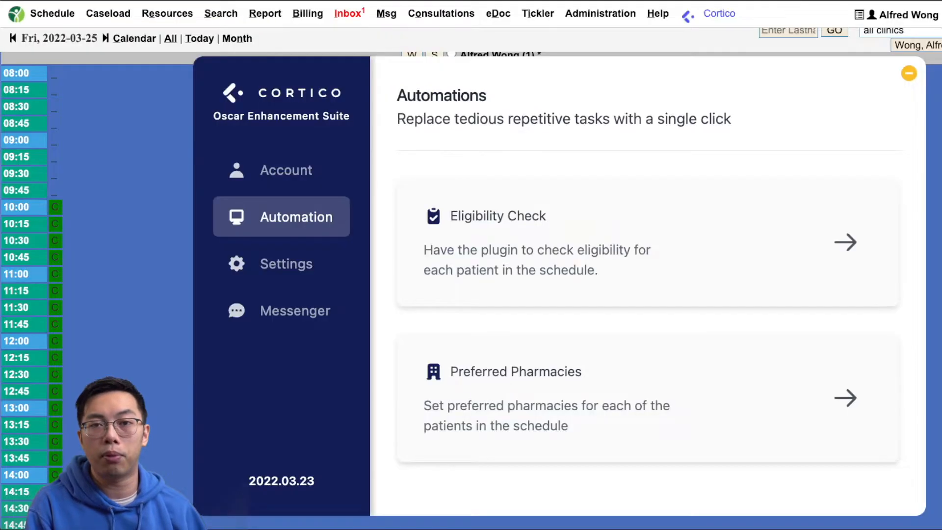
{"action": "mouse_move", "coordinate": [469, 362]}
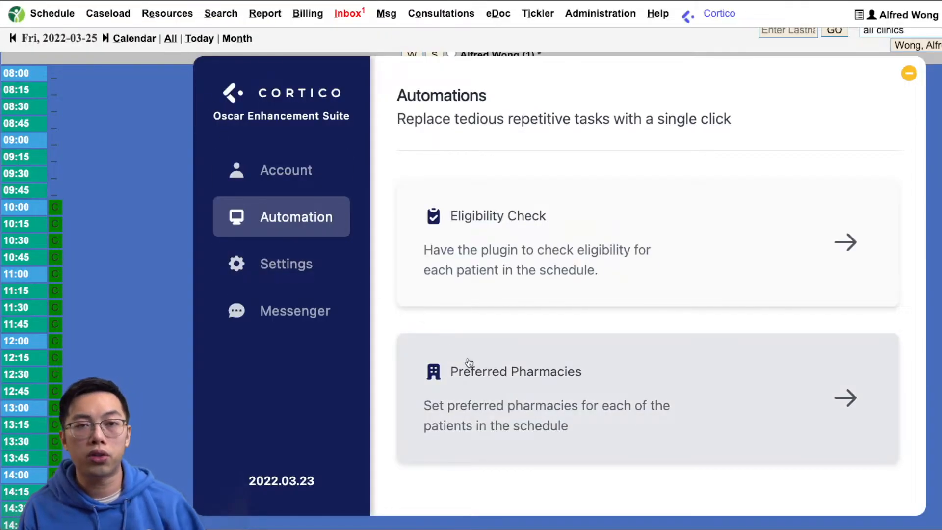
{"action": "mouse_move", "coordinate": [281, 263]}
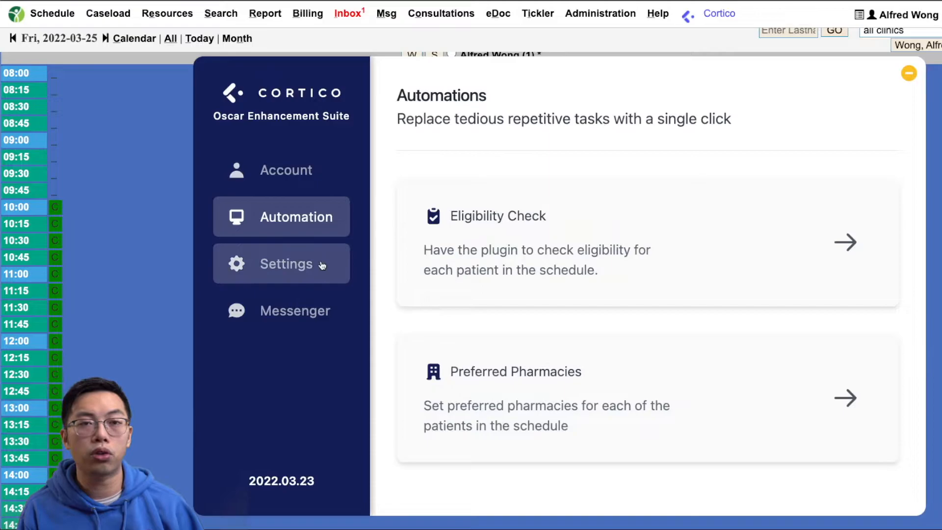
Open the suite's Settings section with Appointment Type Reminder and Recall Status Check.
{"action": "left_click", "coordinate": [281, 263]}
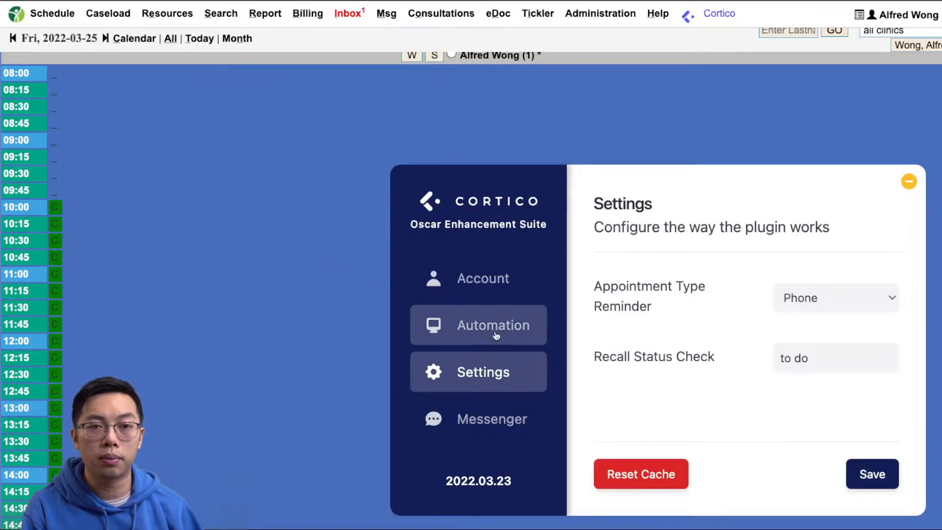
{"action": "mouse_move", "coordinate": [127, 291]}
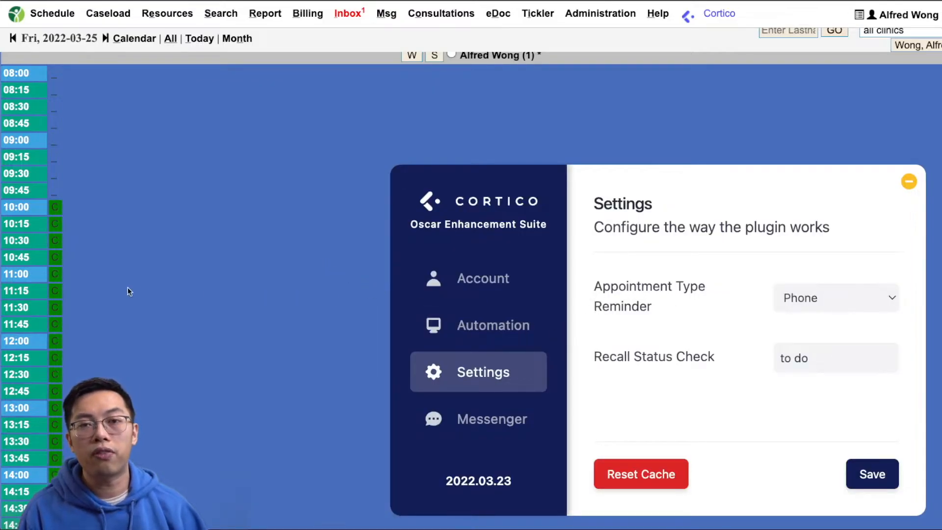
Review the Appointment Type Reminder options and keep Phone selected.
{"action": "left_click", "coordinate": [834, 297]}
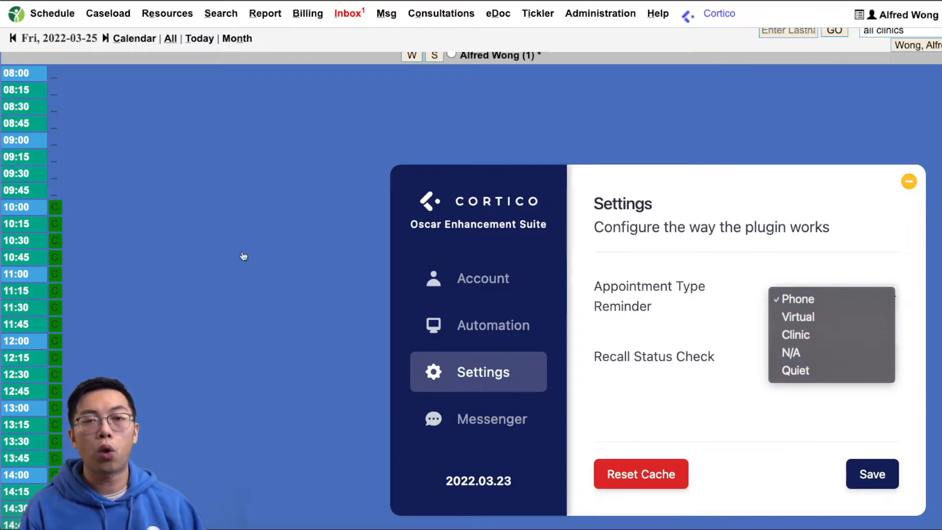
{"action": "left_click", "coordinate": [798, 299]}
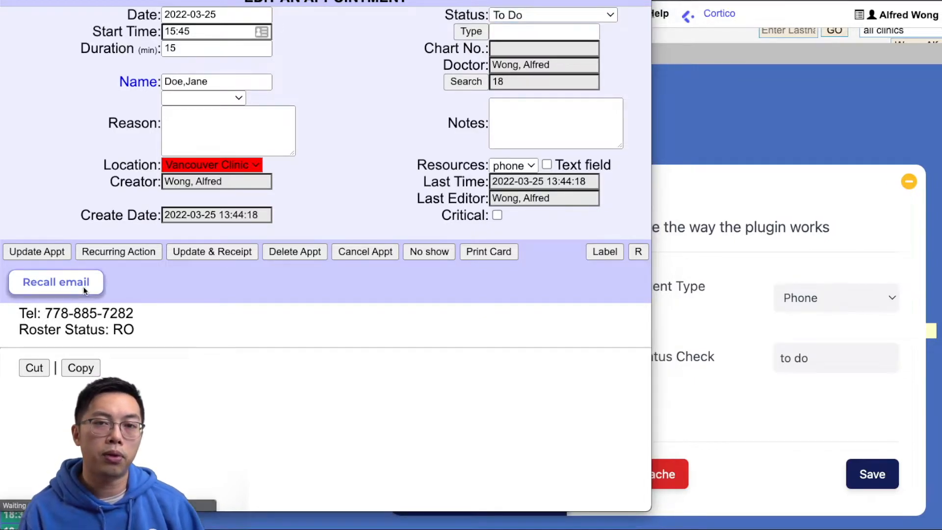
Close Doe, Jane's Edit An Appointment window to return to the schedule.
{"action": "left_click", "coordinate": [55, 282]}
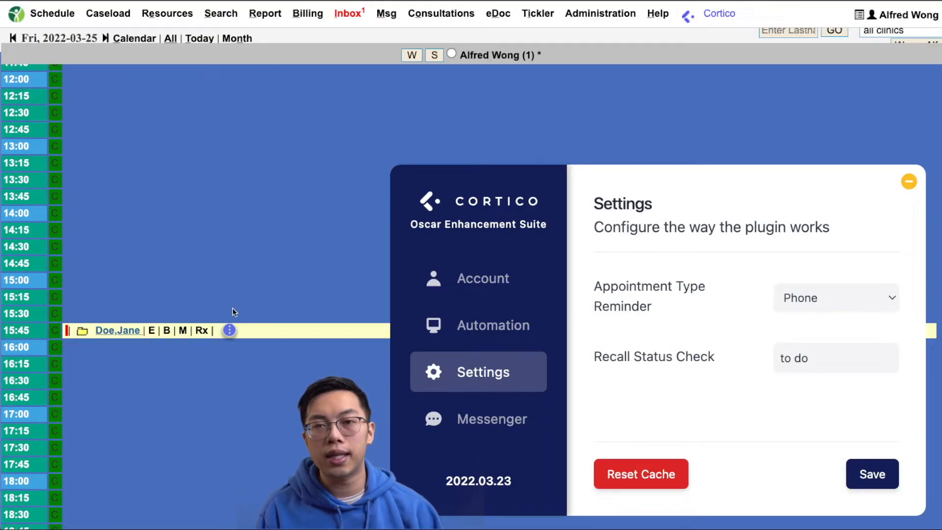
Review the Cortico quick menu for the 15:45 appointment, then close it.
{"action": "left_click", "coordinate": [229, 330]}
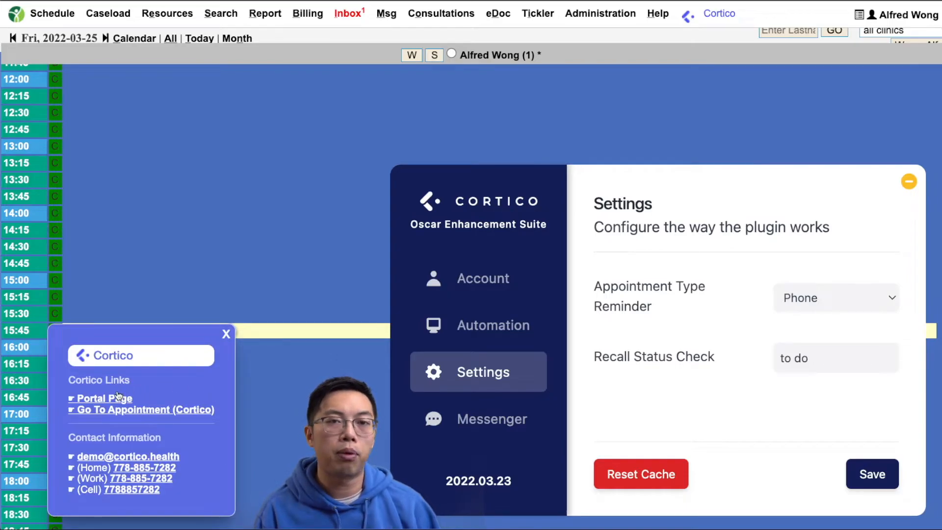
{"action": "mouse_move", "coordinate": [105, 398]}
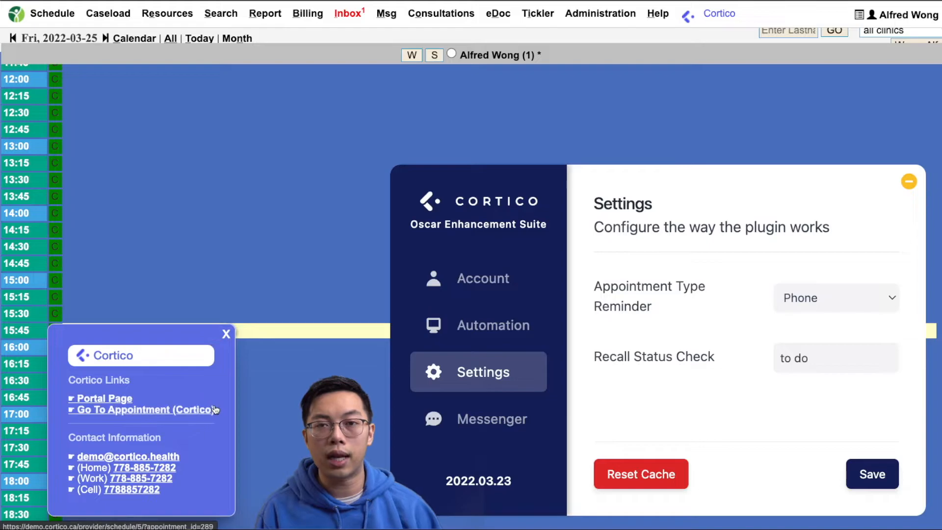
{"action": "mouse_move", "coordinate": [211, 428]}
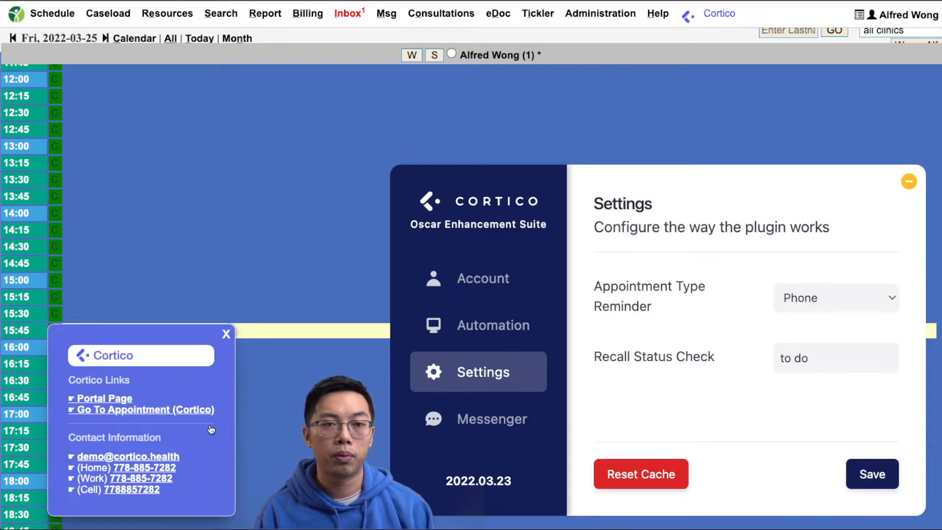
{"action": "mouse_move", "coordinate": [183, 467]}
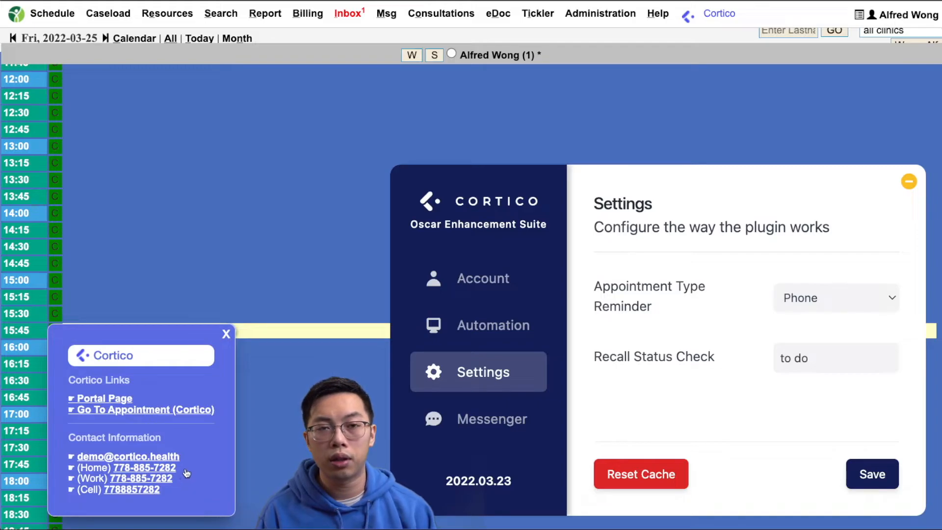
{"action": "mouse_move", "coordinate": [142, 468]}
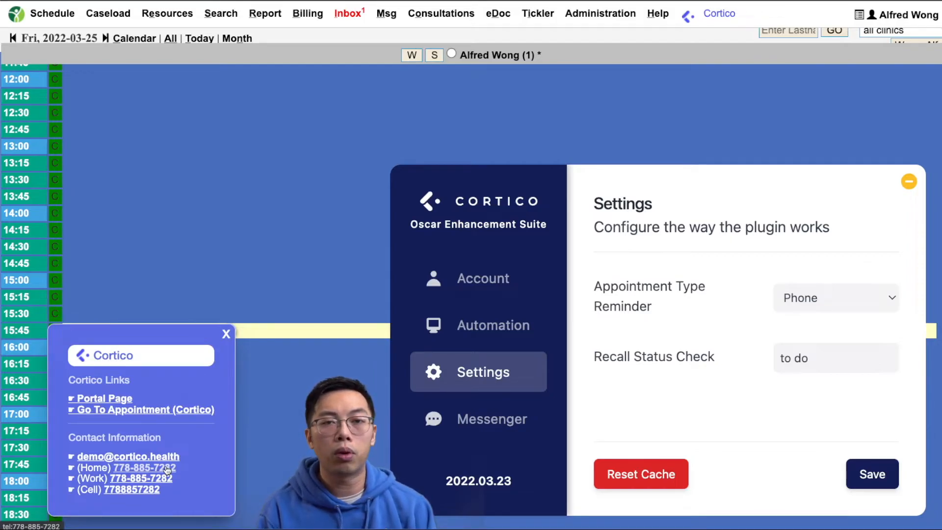
{"action": "left_click", "coordinate": [142, 468]}
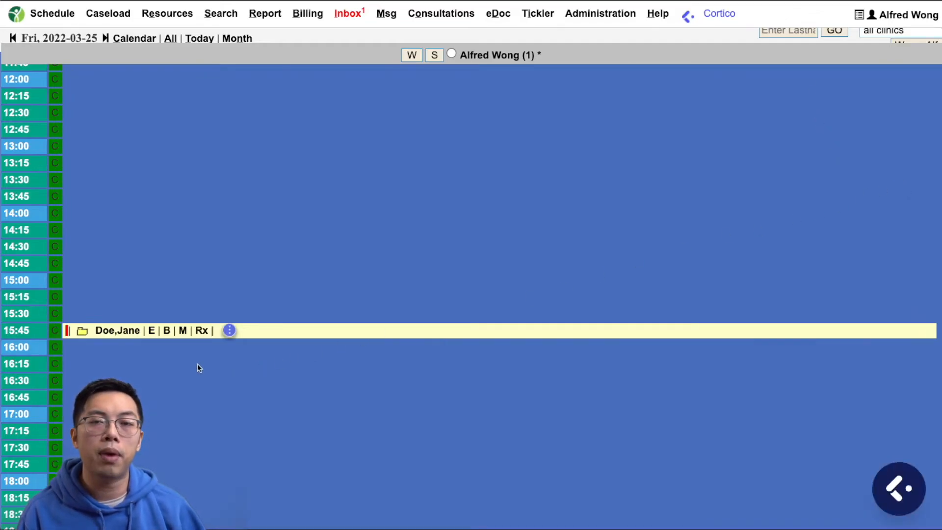
Email Jane Doe the canned test-results response, copying the message to the encounter.
{"action": "left_click", "coordinate": [118, 329]}
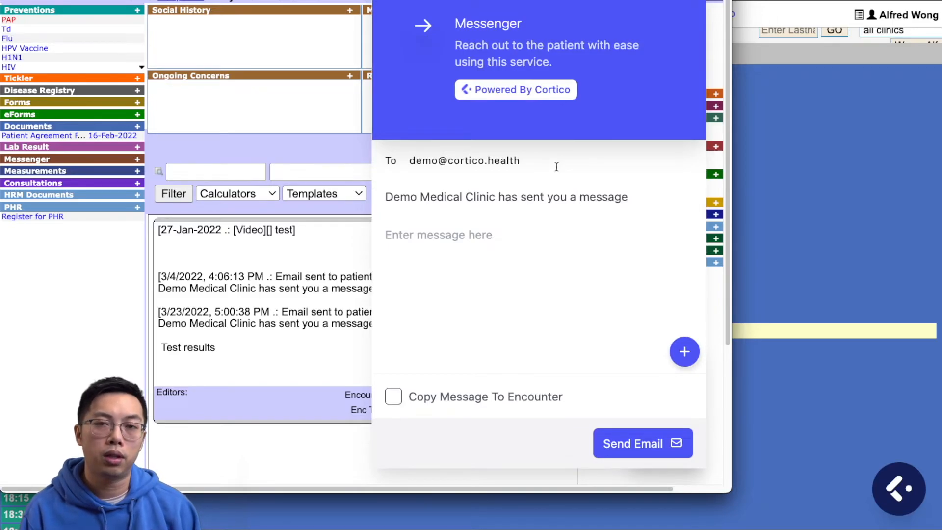
{"action": "double_click", "coordinate": [464, 160]}
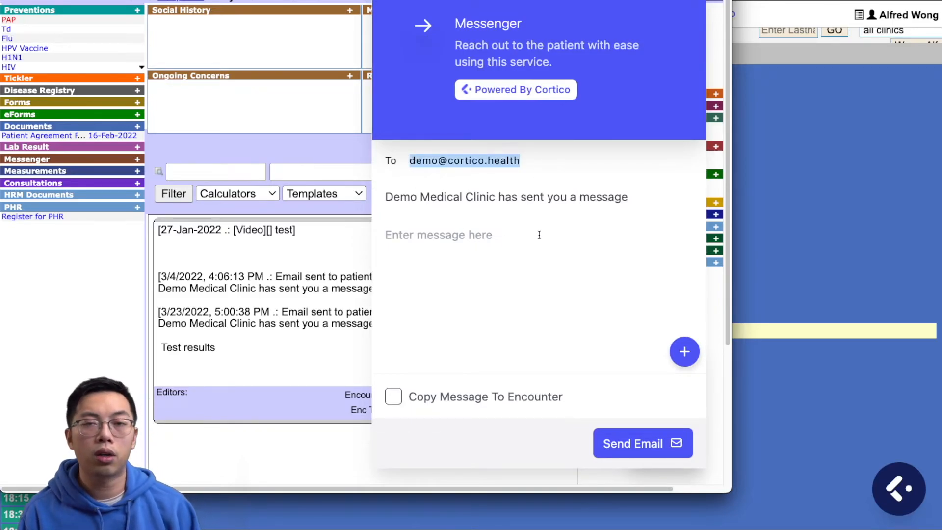
{"action": "left_click", "coordinate": [685, 351]}
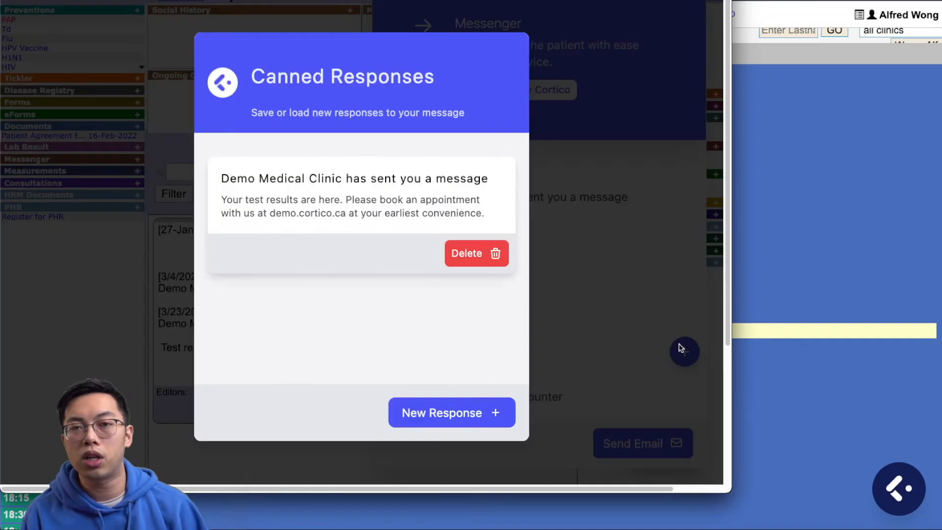
{"action": "mouse_move", "coordinate": [326, 203]}
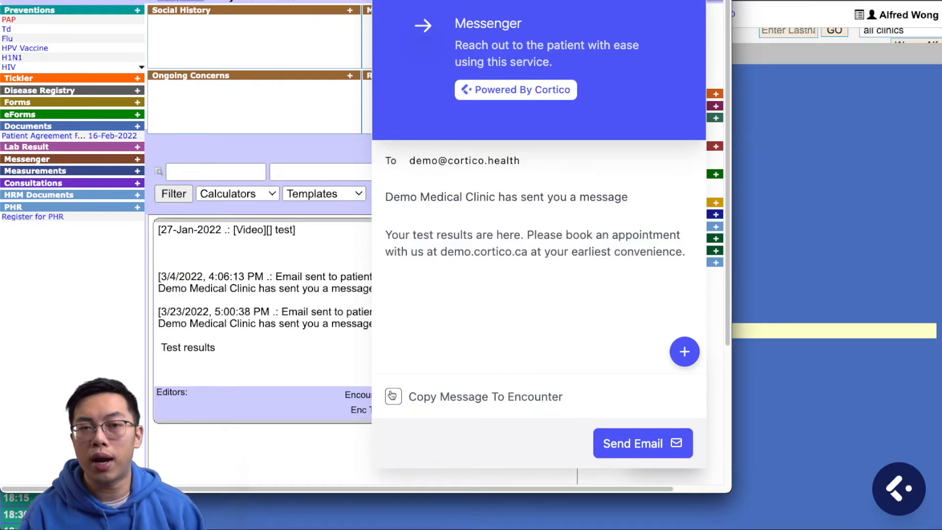
{"action": "left_click", "coordinate": [393, 395]}
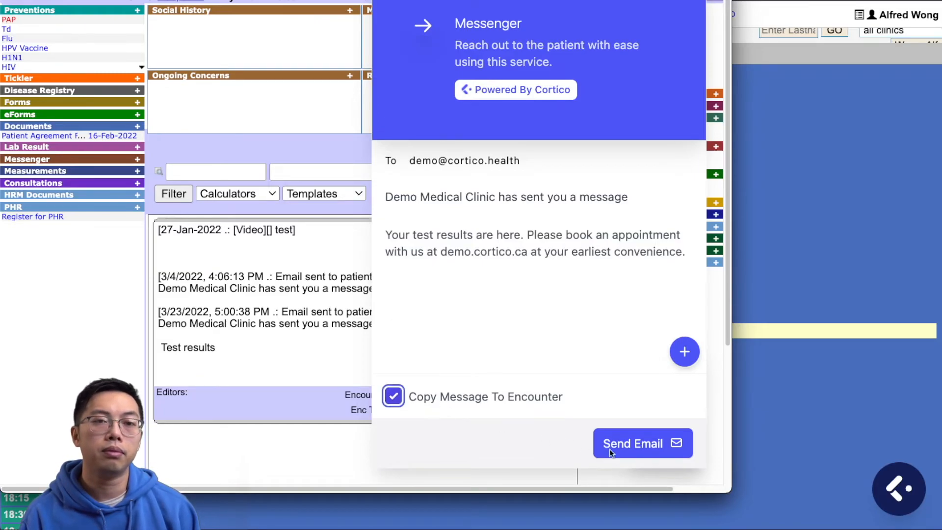
{"action": "left_click", "coordinate": [642, 442]}
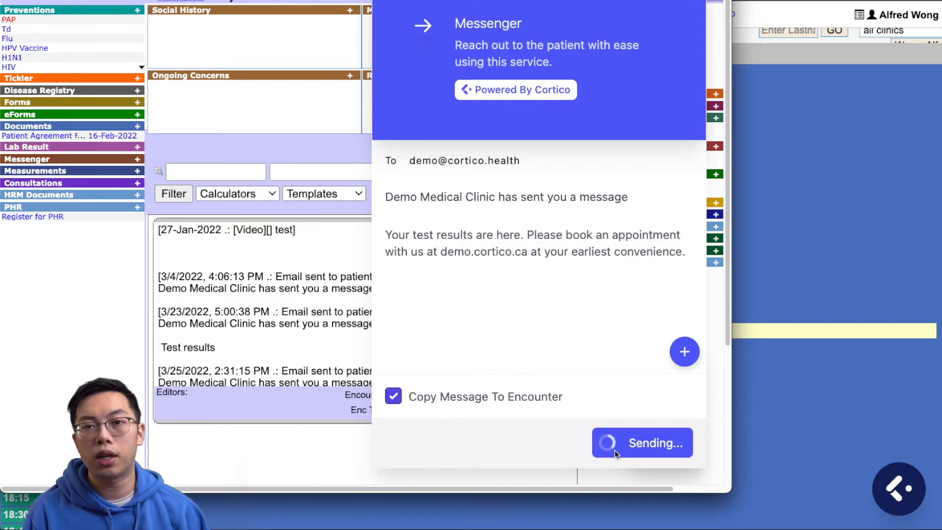
{"action": "left_click", "coordinate": [641, 442]}
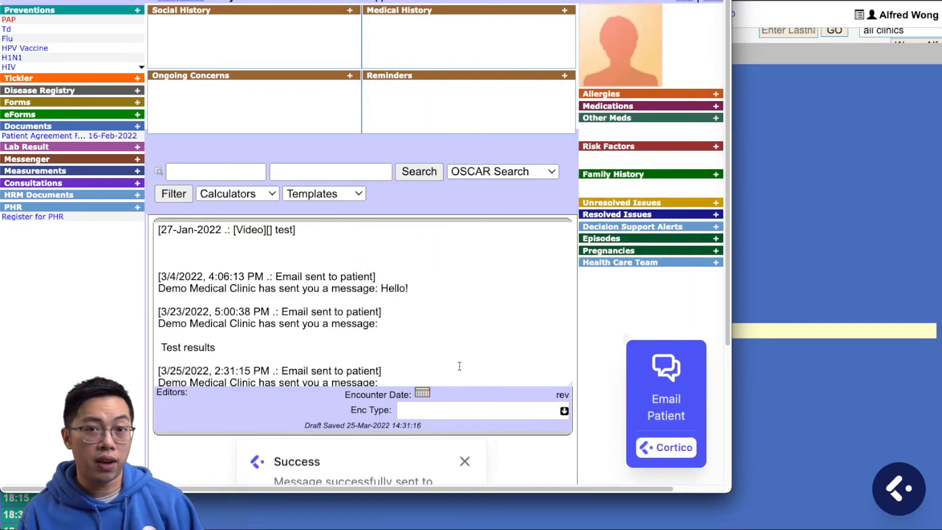
{"action": "left_click", "coordinate": [28, 125]}
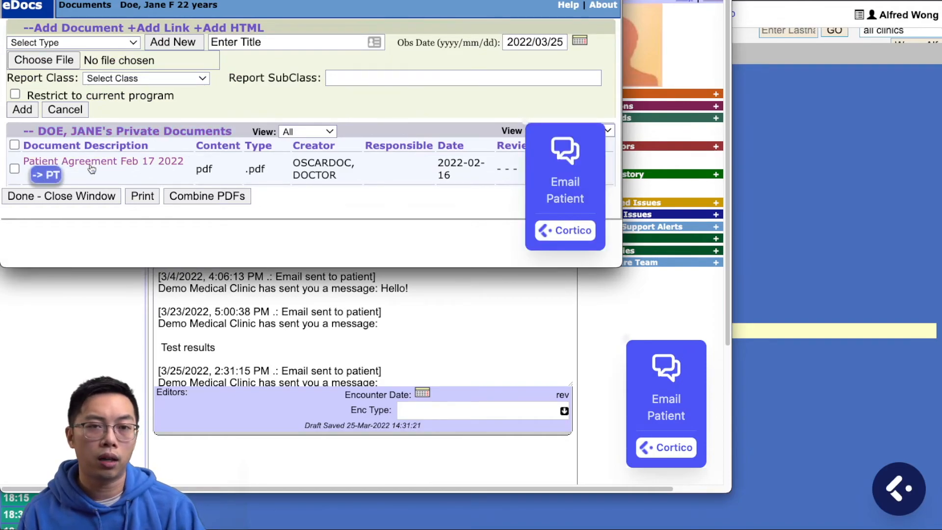
Email the patient 'hi' with the Patient Agreement Feb 17 2022 attached, copied to encounter.
{"action": "left_click", "coordinate": [565, 182]}
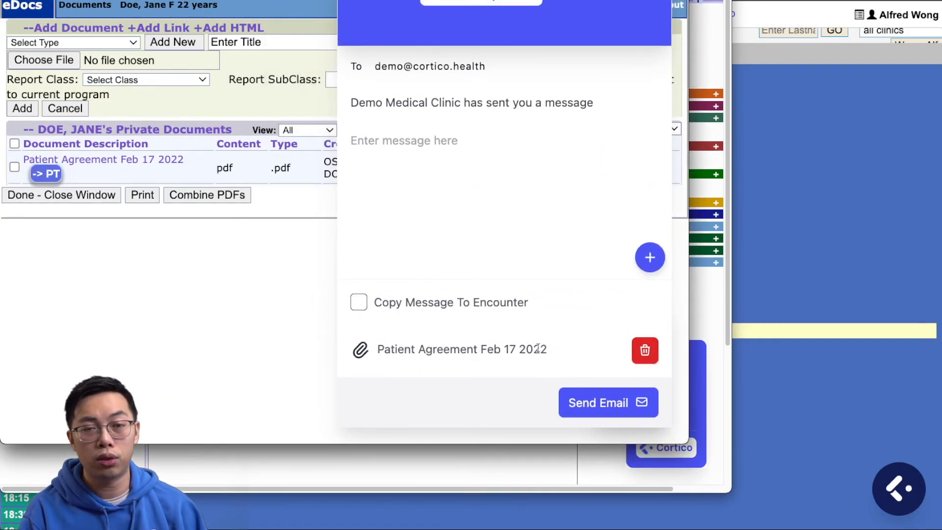
{"action": "left_click", "coordinate": [359, 302]}
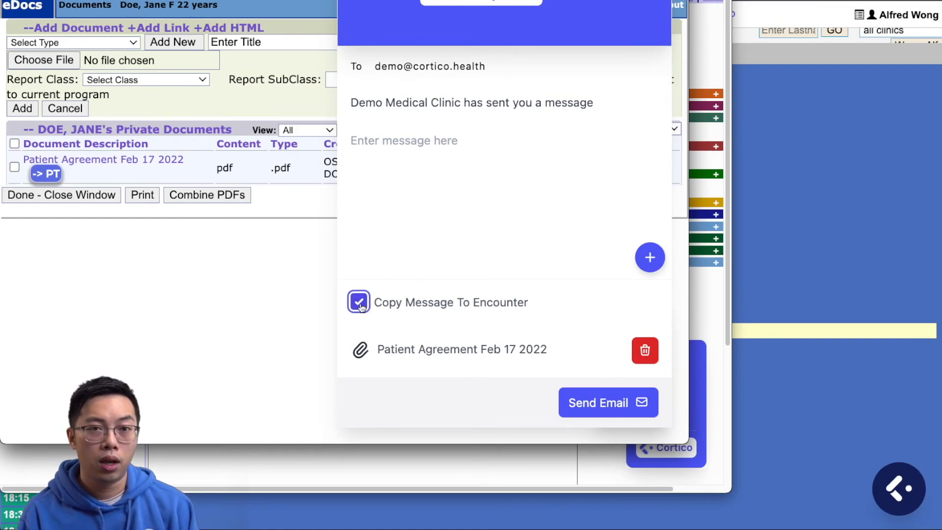
{"action": "type", "text": "hi"}
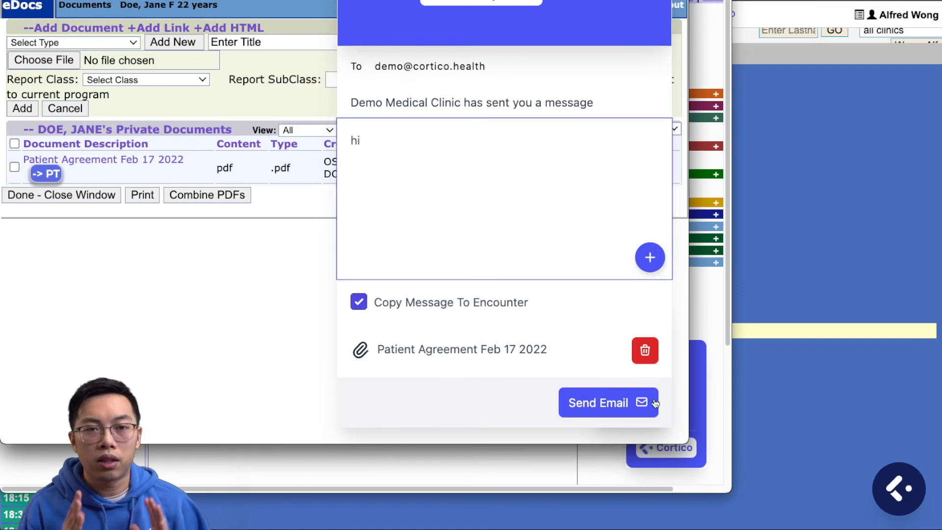
{"action": "left_click", "coordinate": [607, 402]}
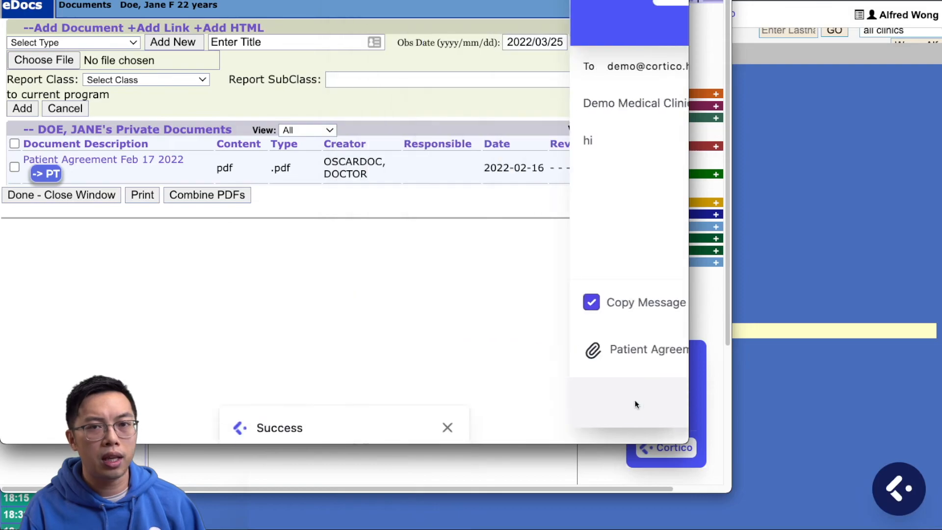